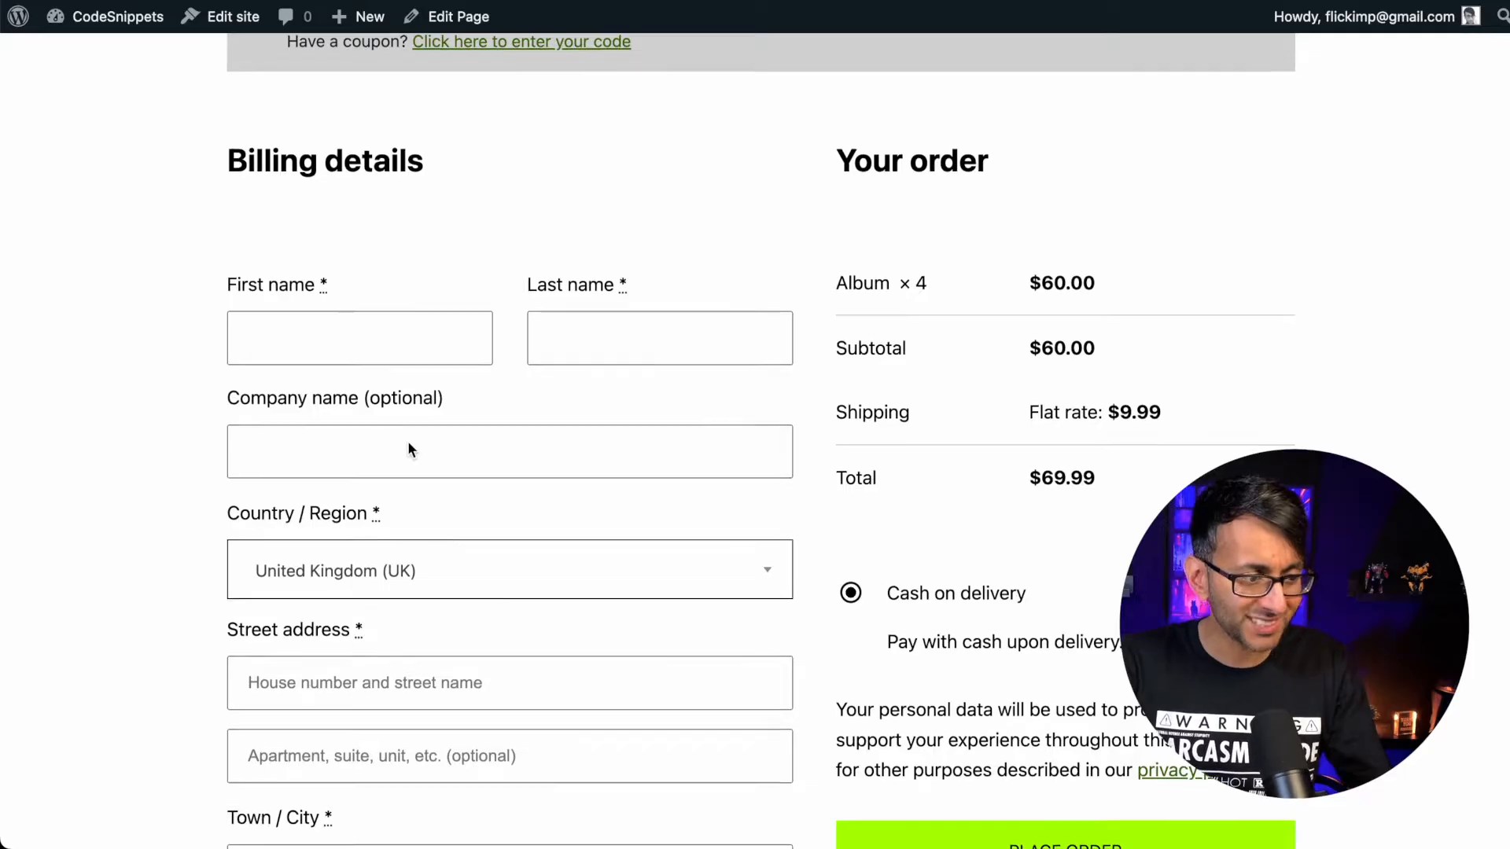
Go to Snippets > All Snippets to show the site's Code Snippets list
scroll("down", 3)
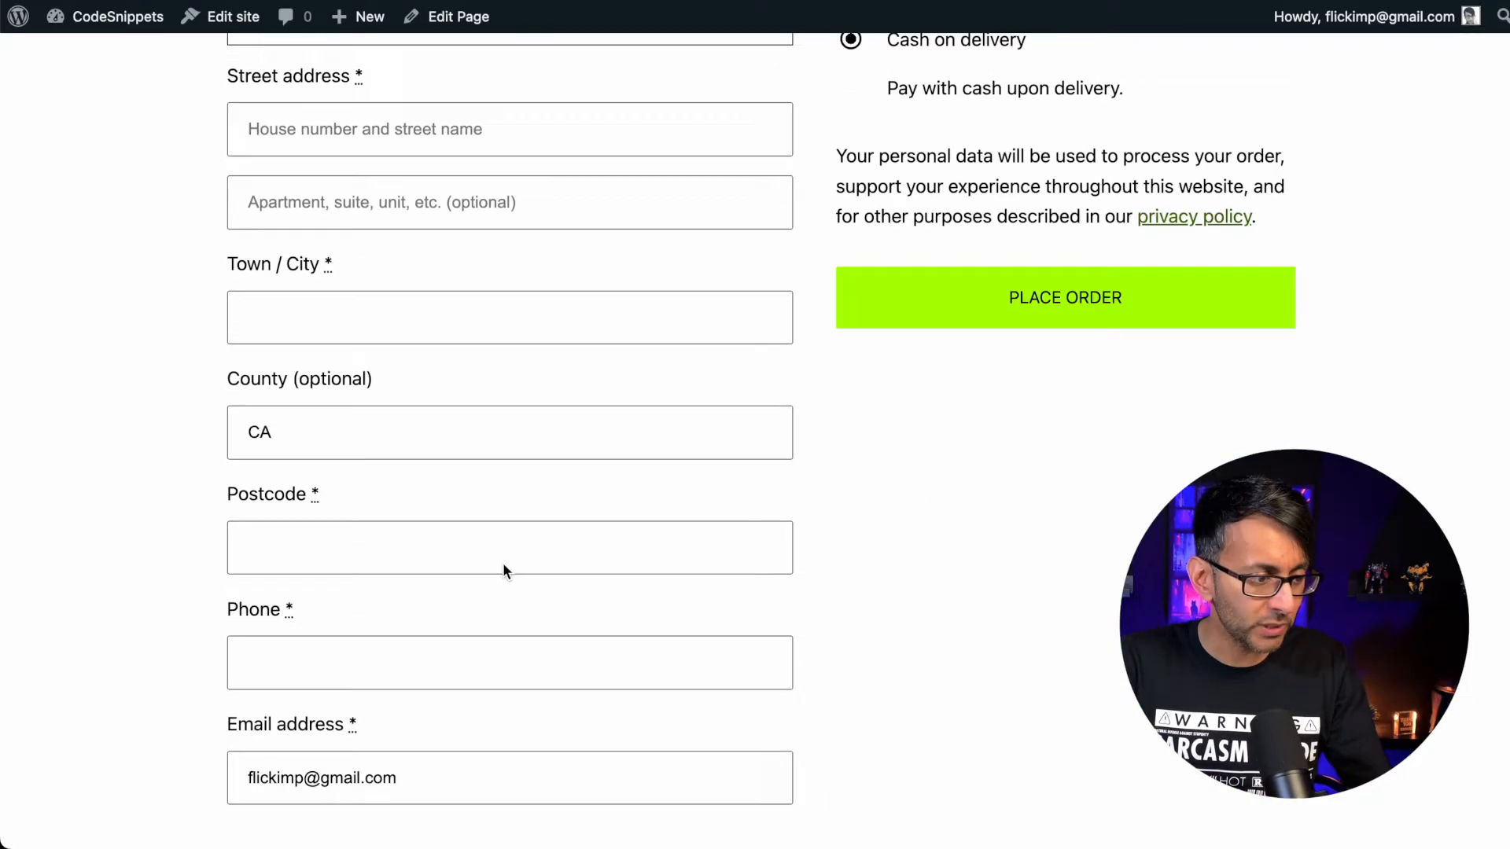
scroll("down", 3)
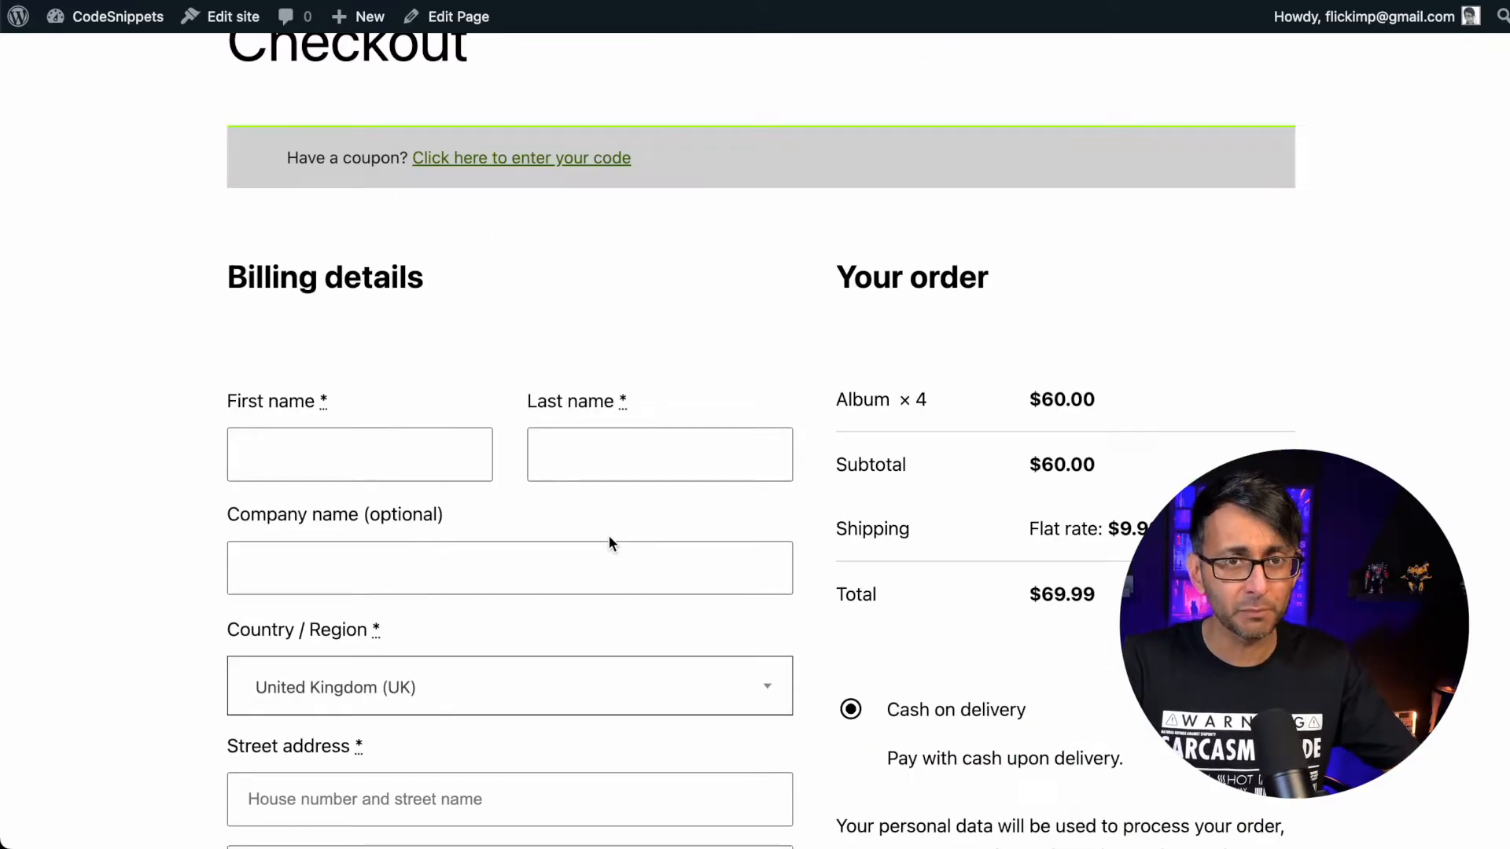
scroll("down", 3)
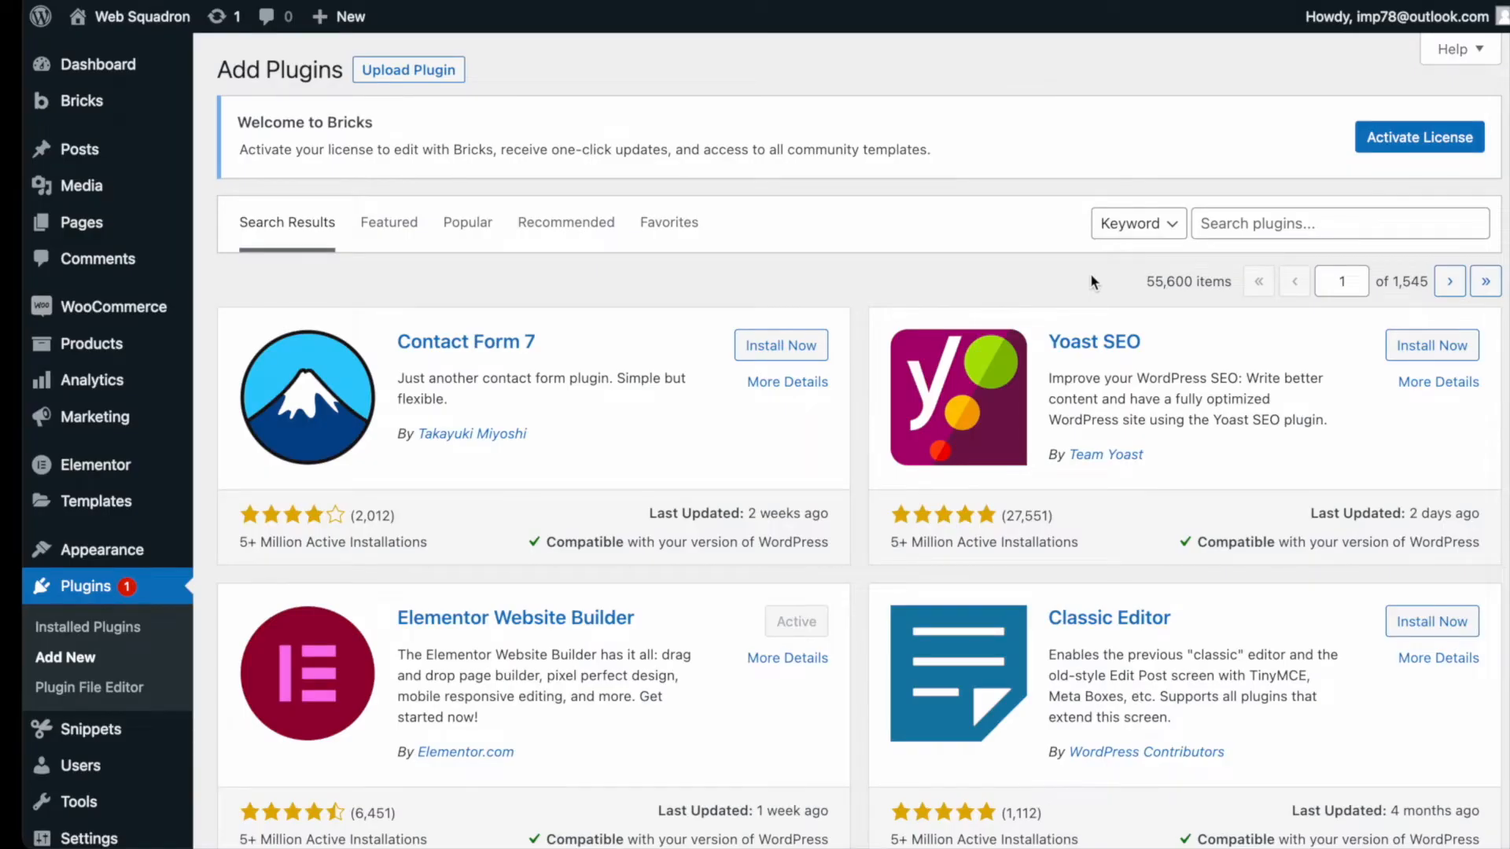
left_click(1339, 223)
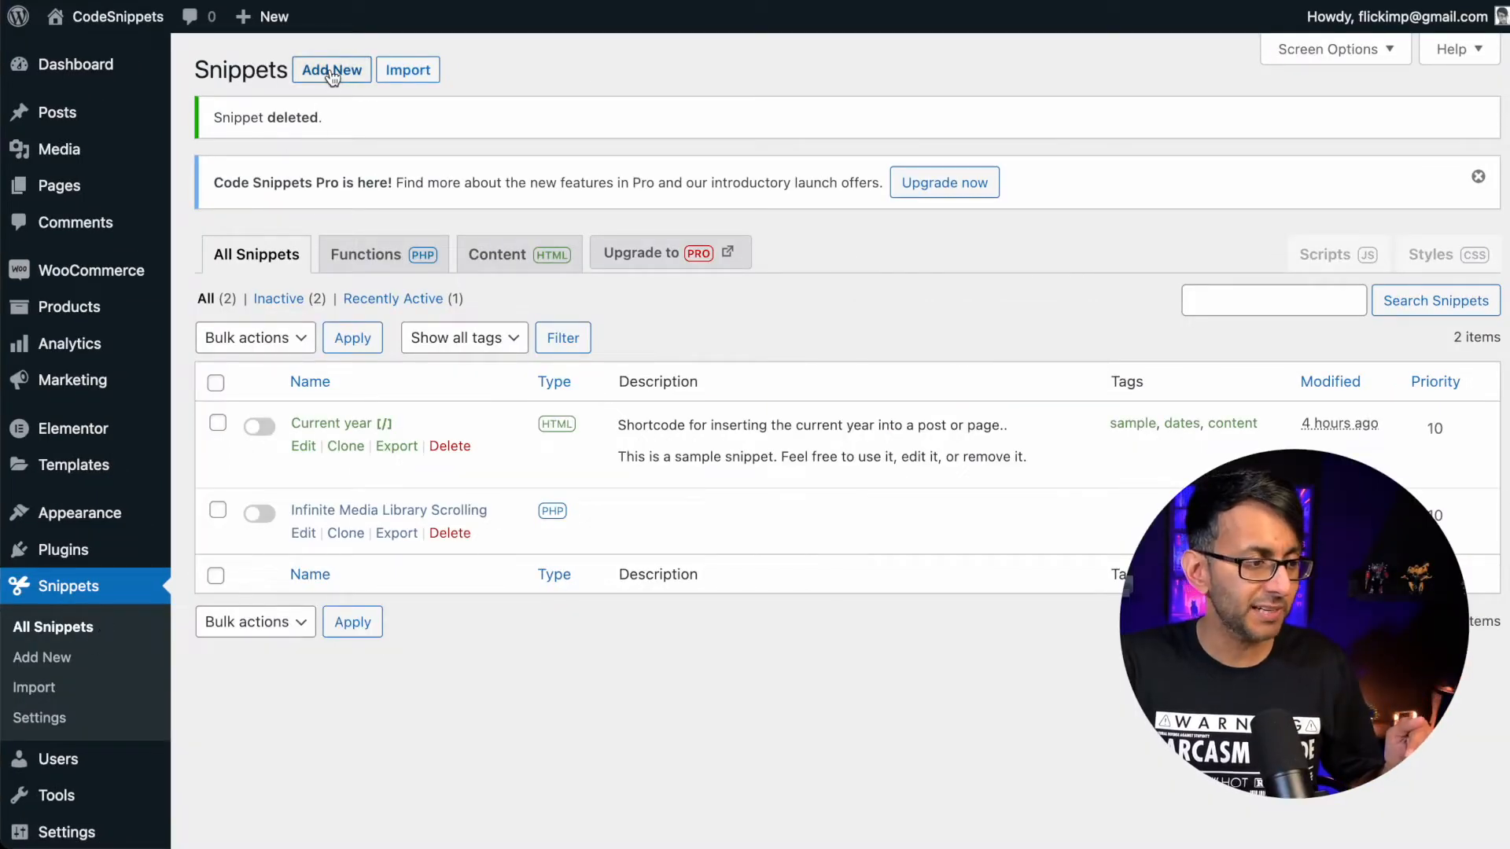
Start a new snippet 'Remove some WooCommerce Fields' with the checkout-fields PHP code
left_click(330, 71)
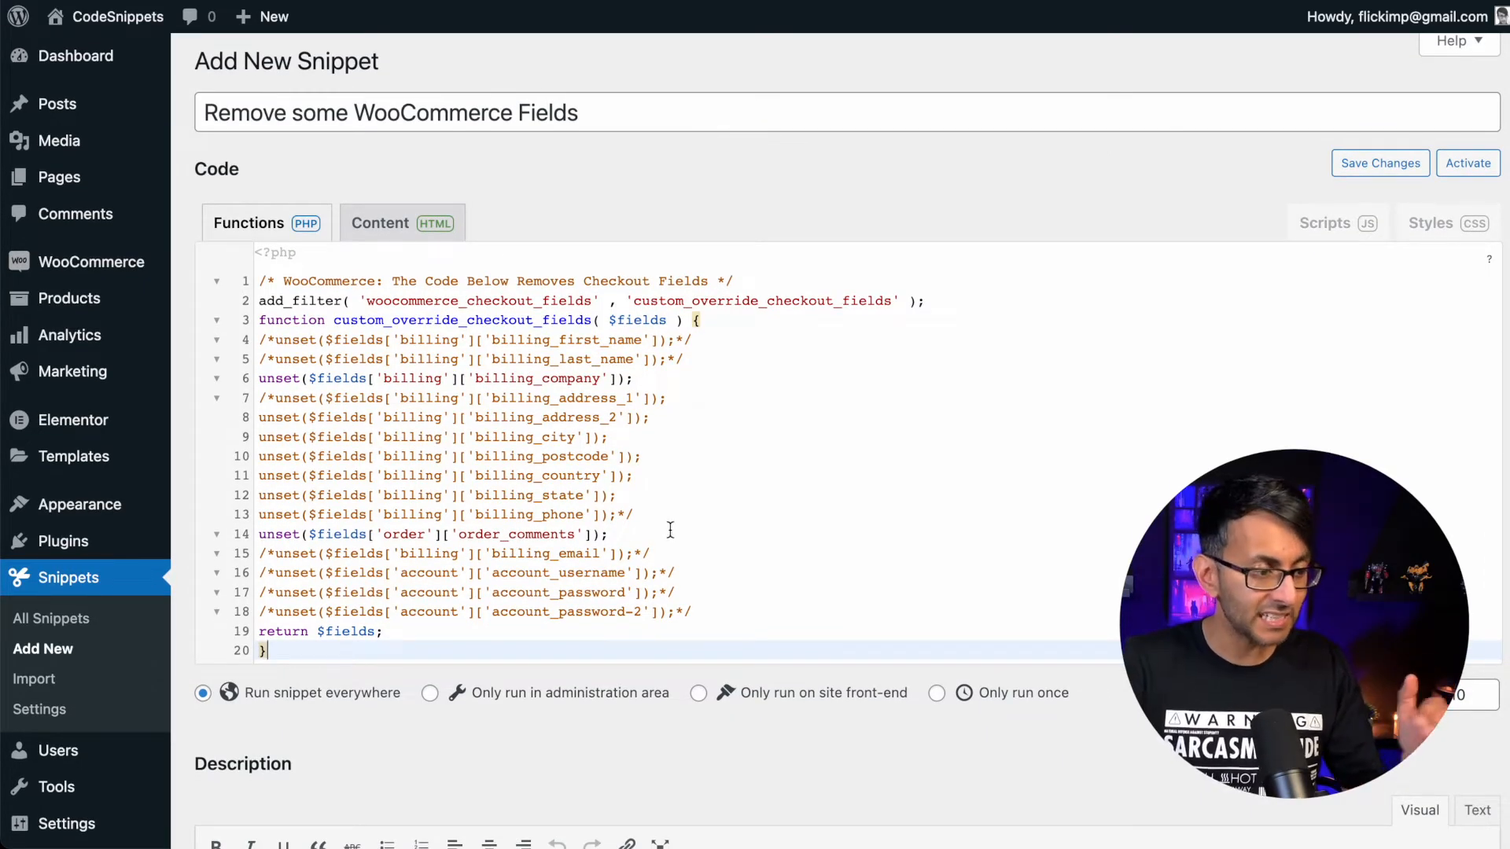
Move the */ and /* comment markers so only company name, state and order notes are unset
left_click(635, 514)
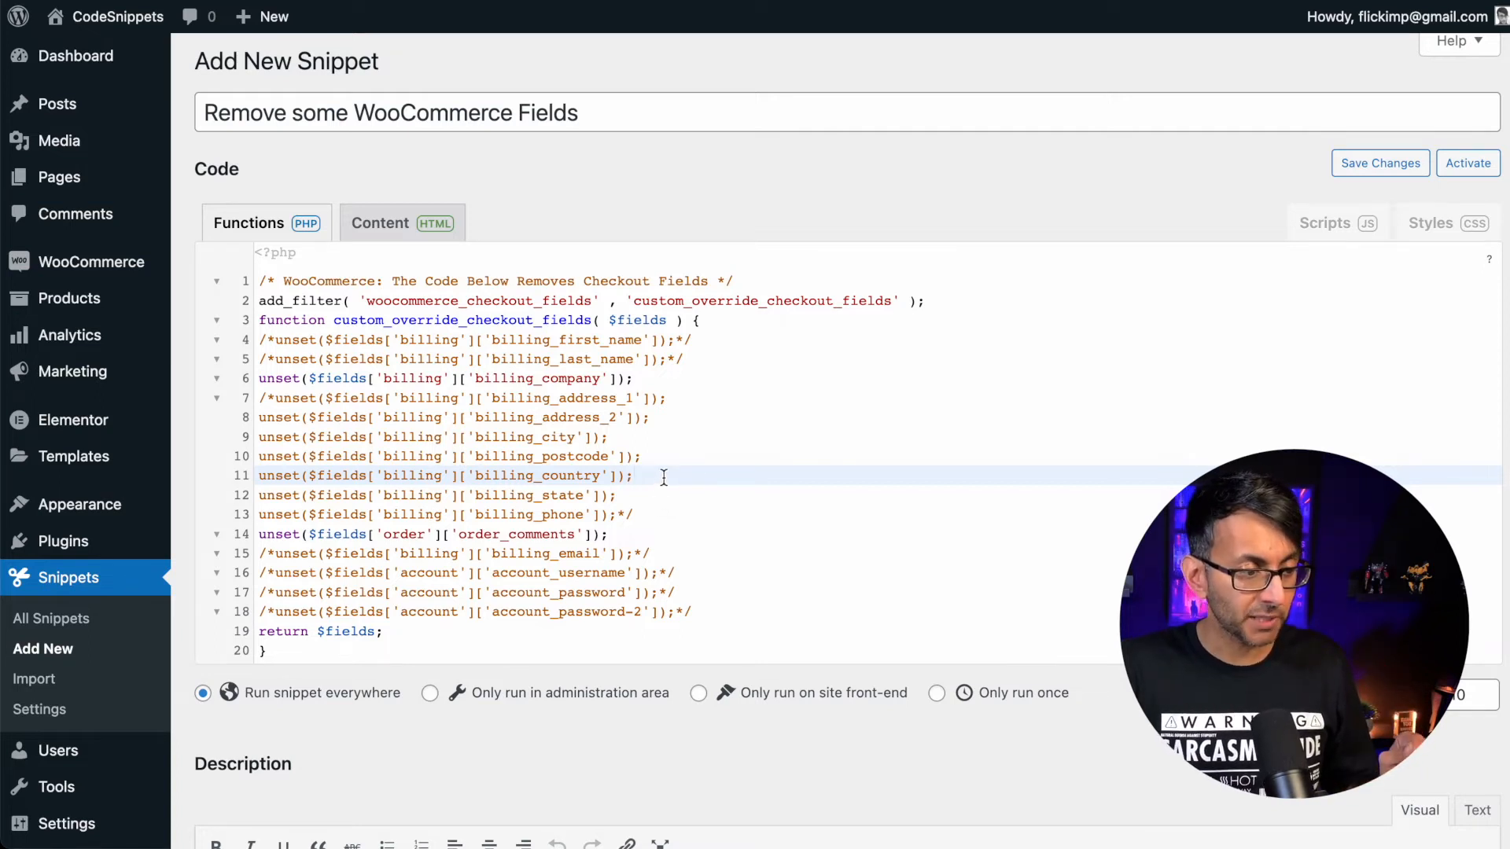
type("*")
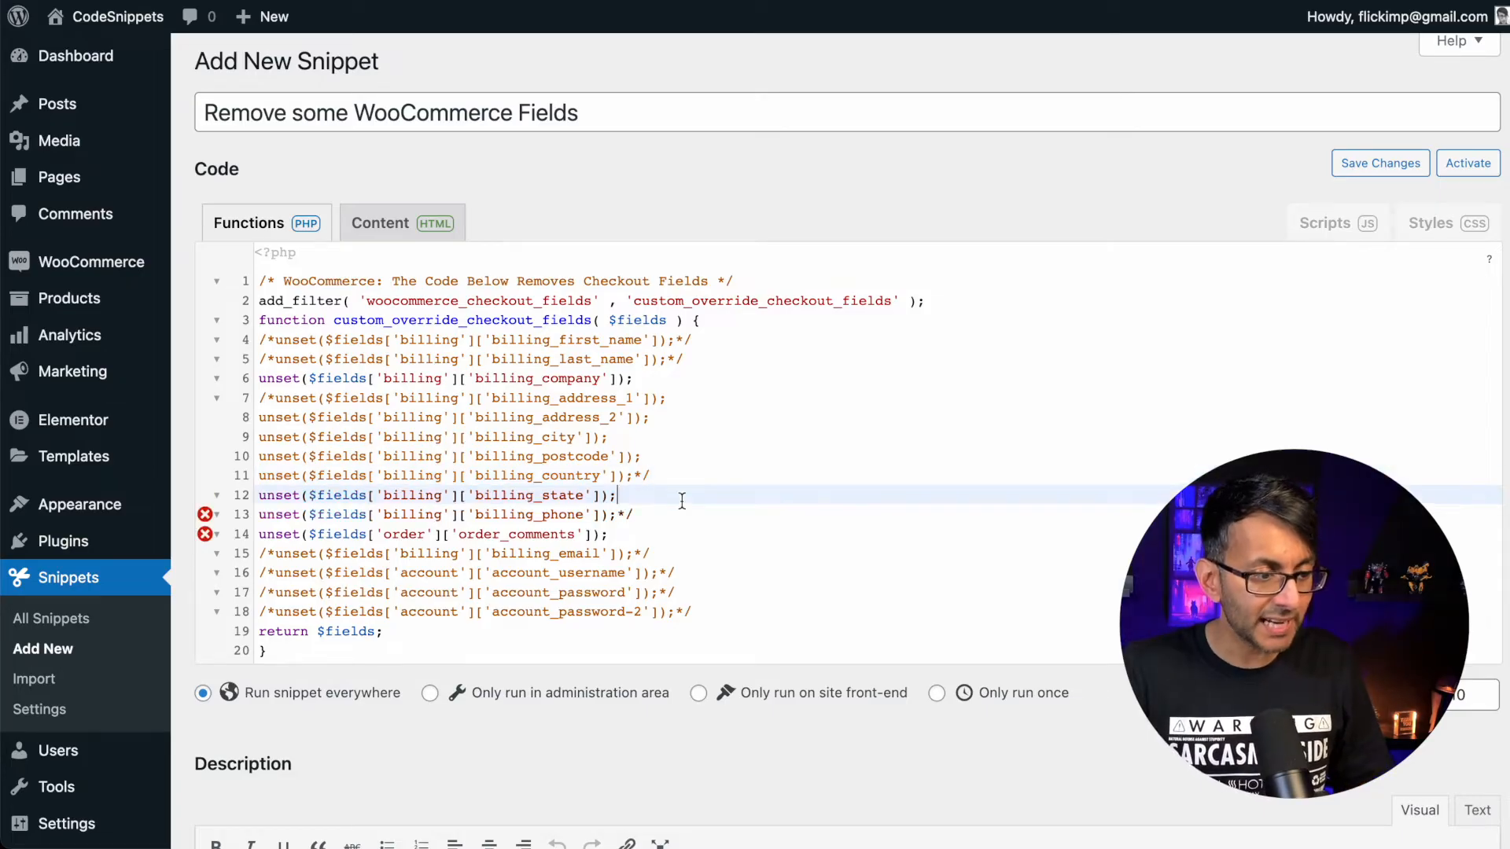
type("/*")
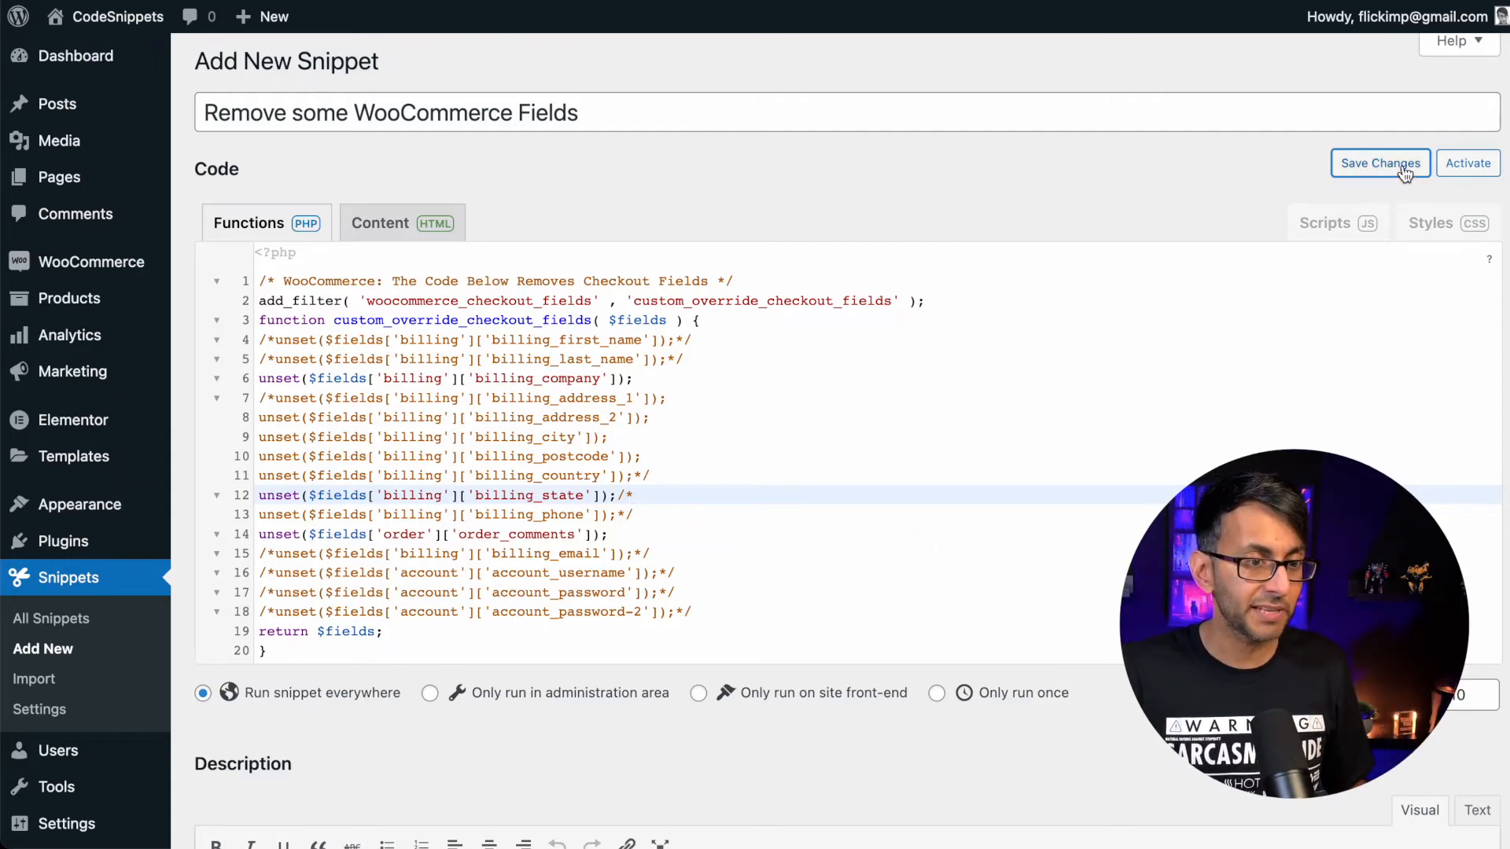
Save the checkout-fields snippet and activate it so it runs
left_click(1380, 162)
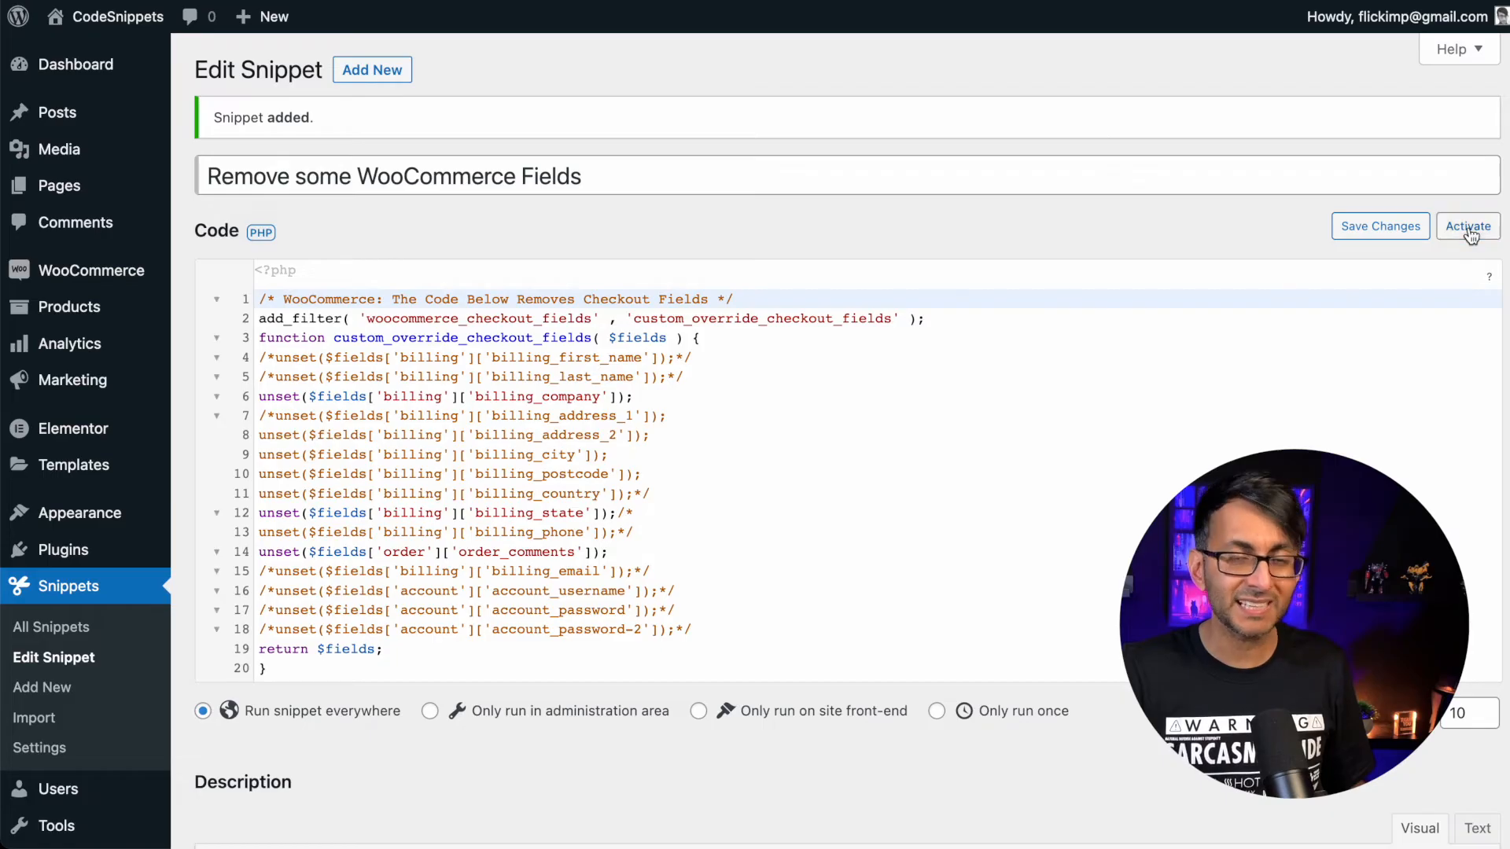
left_click(1469, 227)
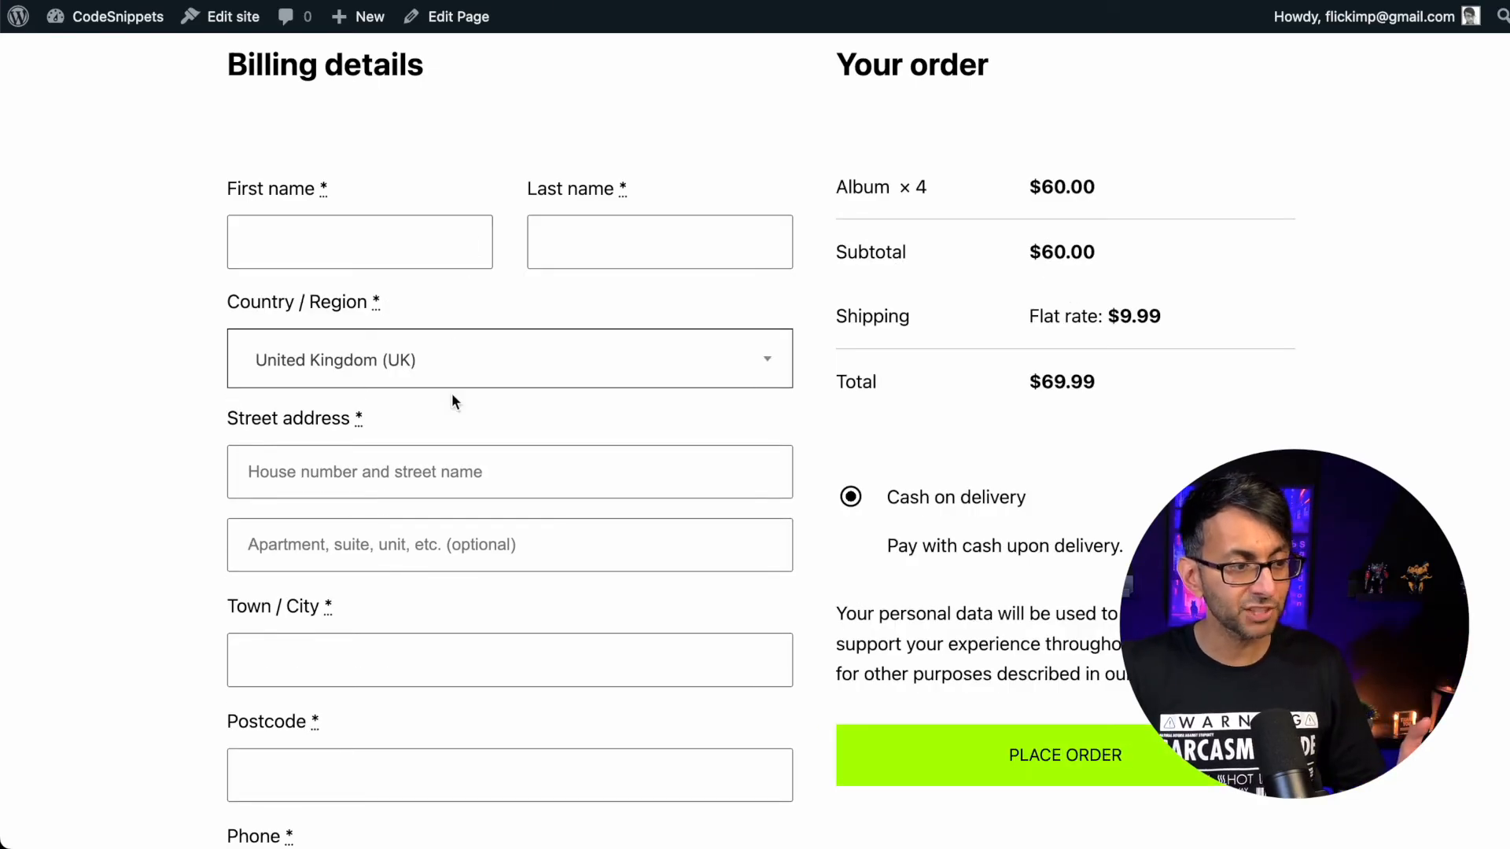
mouse_move(441, 440)
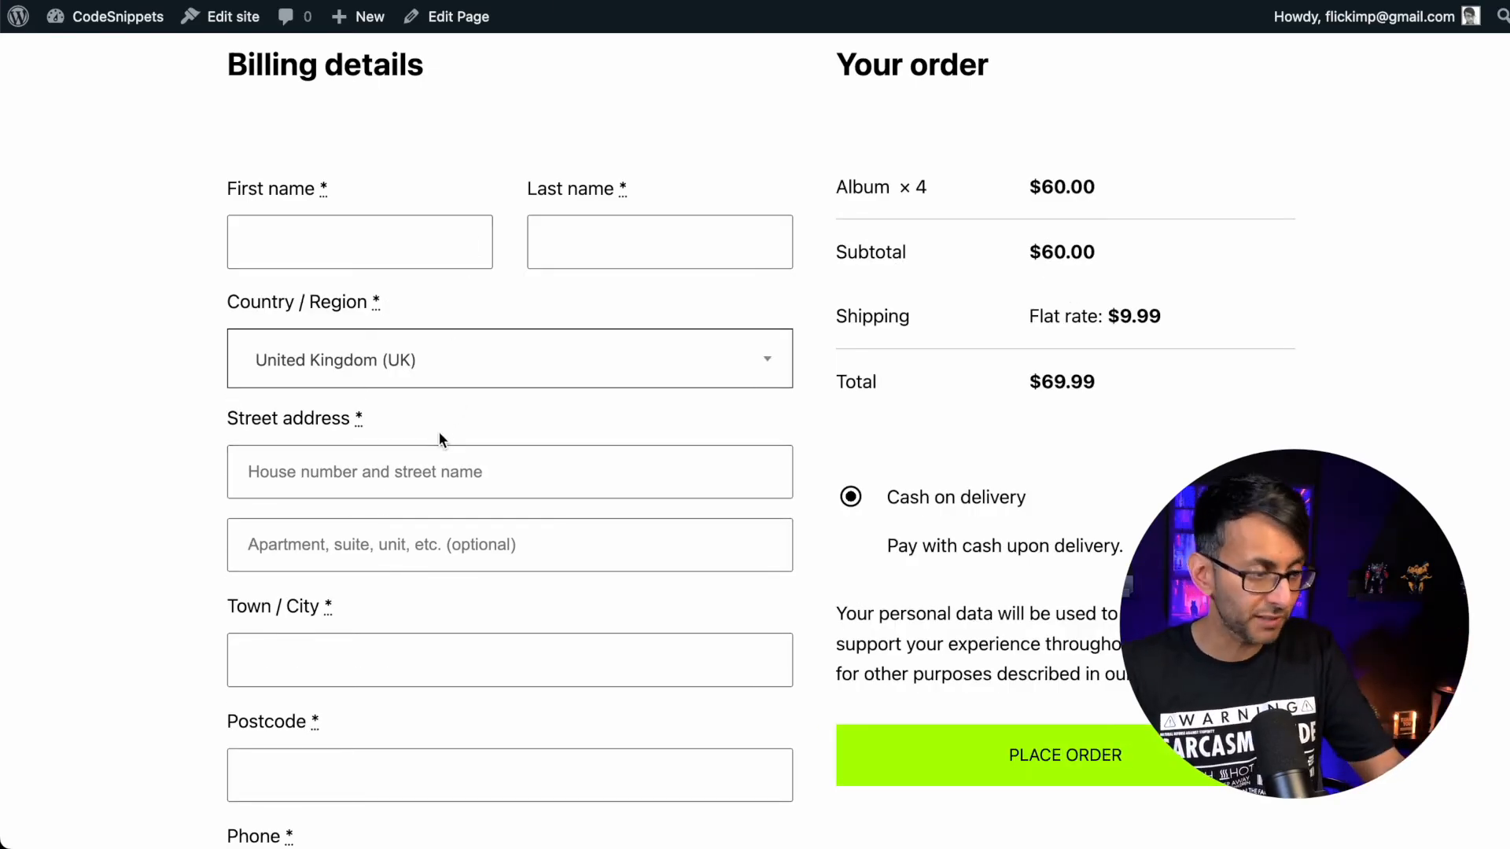
Scroll the reloaded checkout page to confirm company, county and order notes are gone
scroll("down", 3)
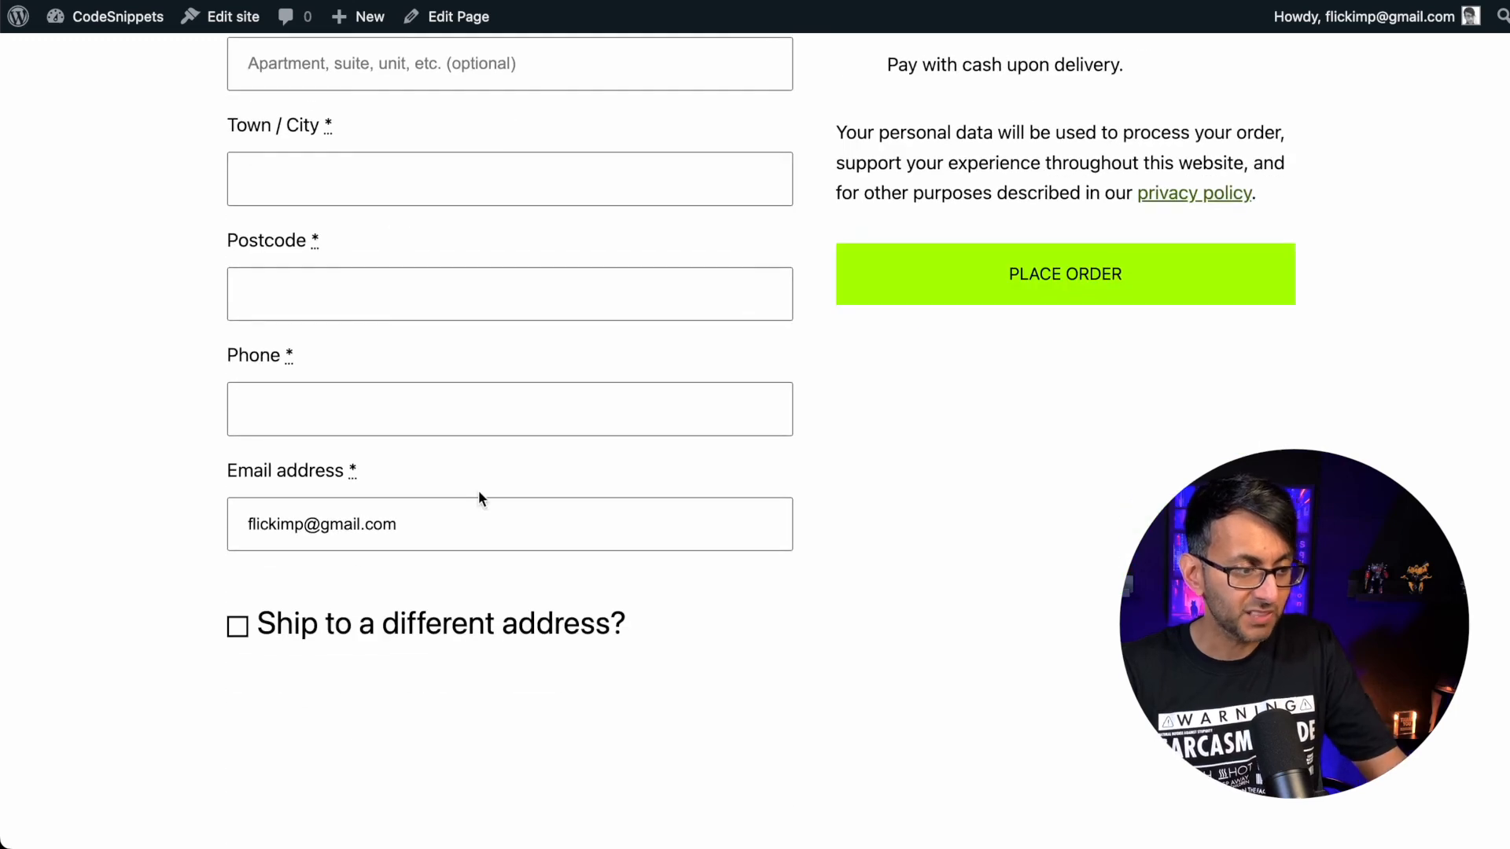